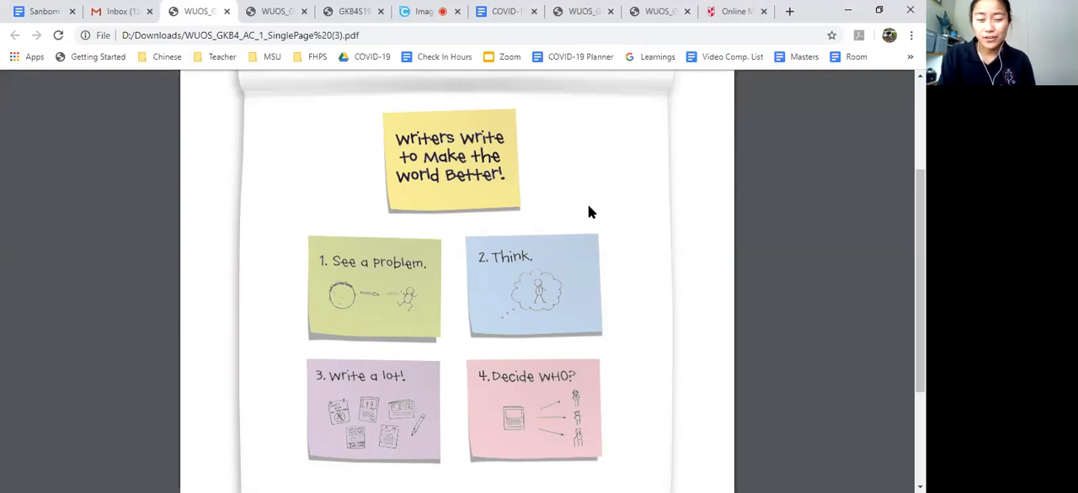
mouse_move(460, 322)
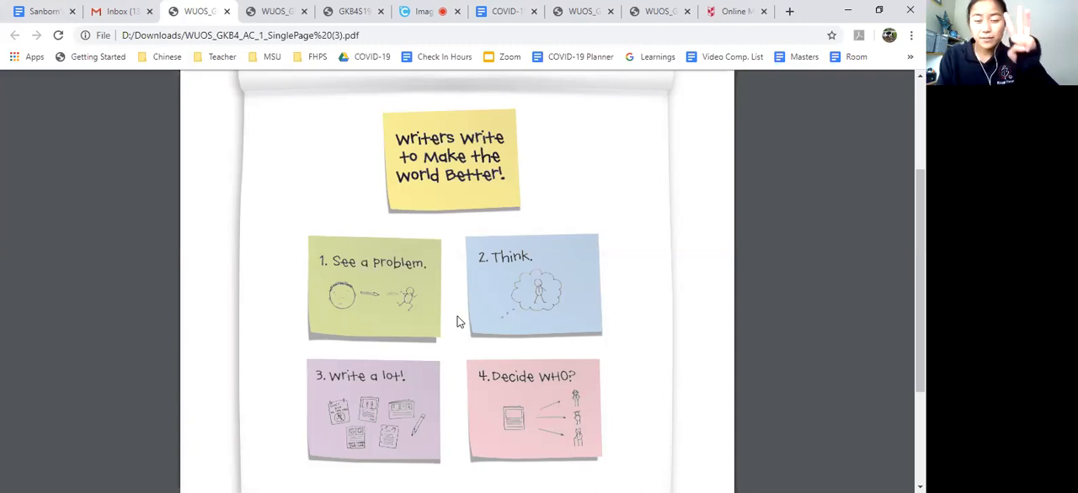
mouse_move(290, 155)
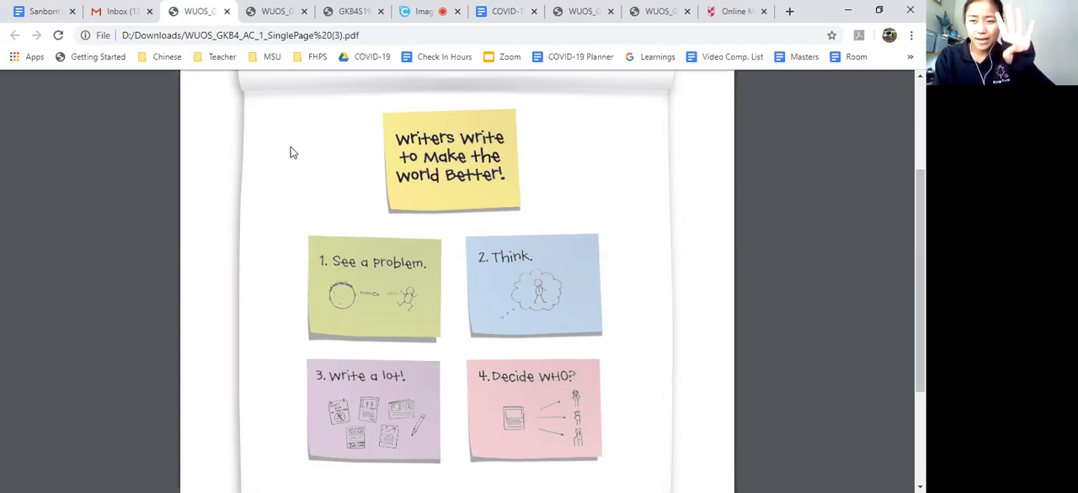
Switch to the 'We Can Be Really Convincing' six-tip chart PDF in the browser.
click(286, 10)
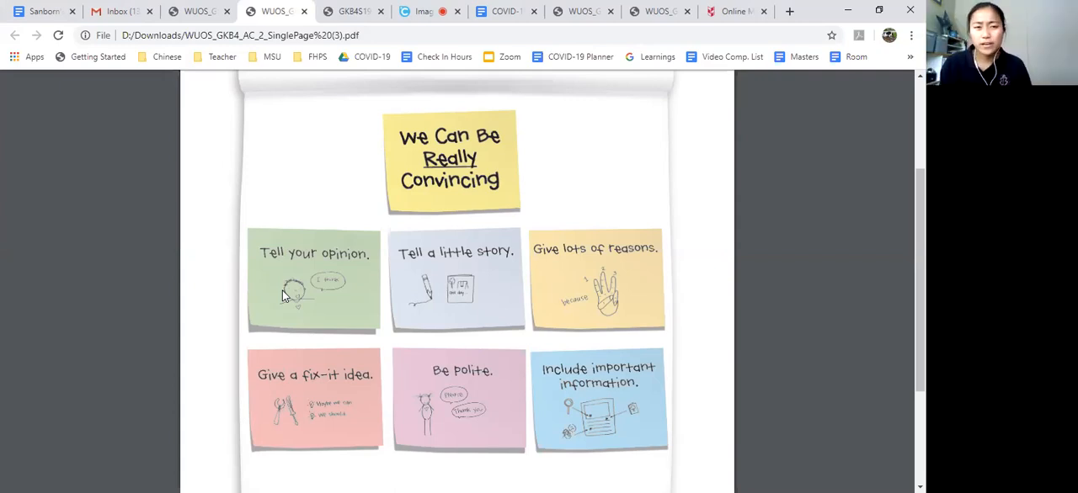
click(446, 10)
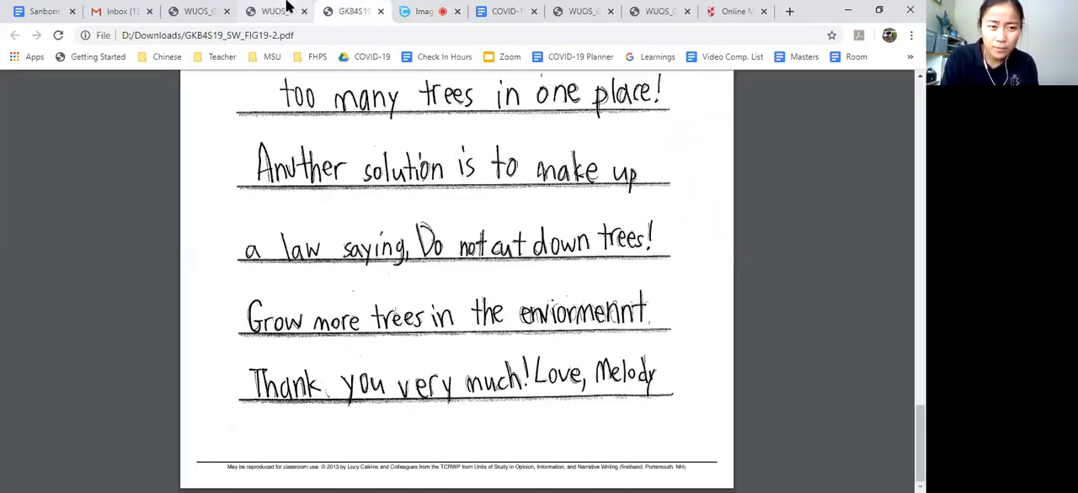
mouse_move(563, 357)
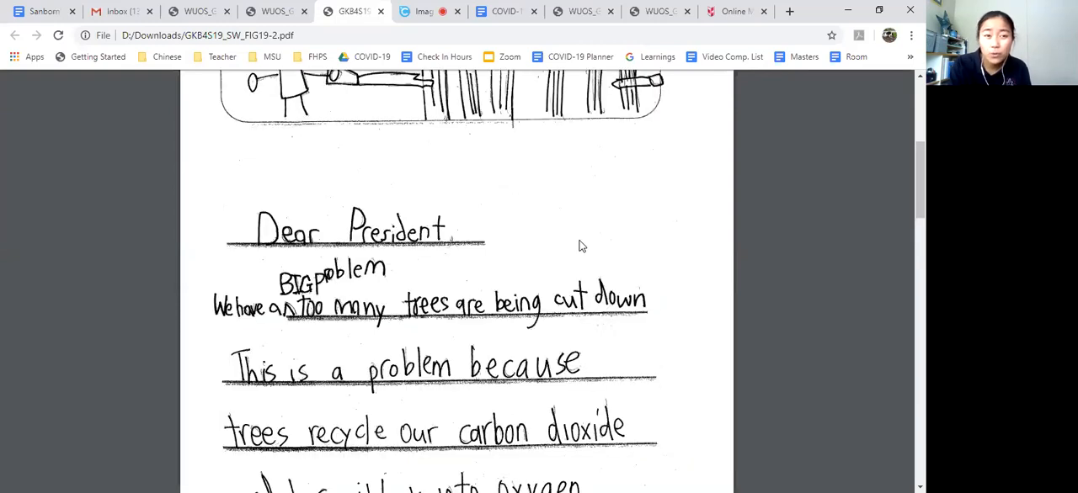
Return from the sample letter's 'Dear President' opening to the six-tip convincing chart.
click(278, 10)
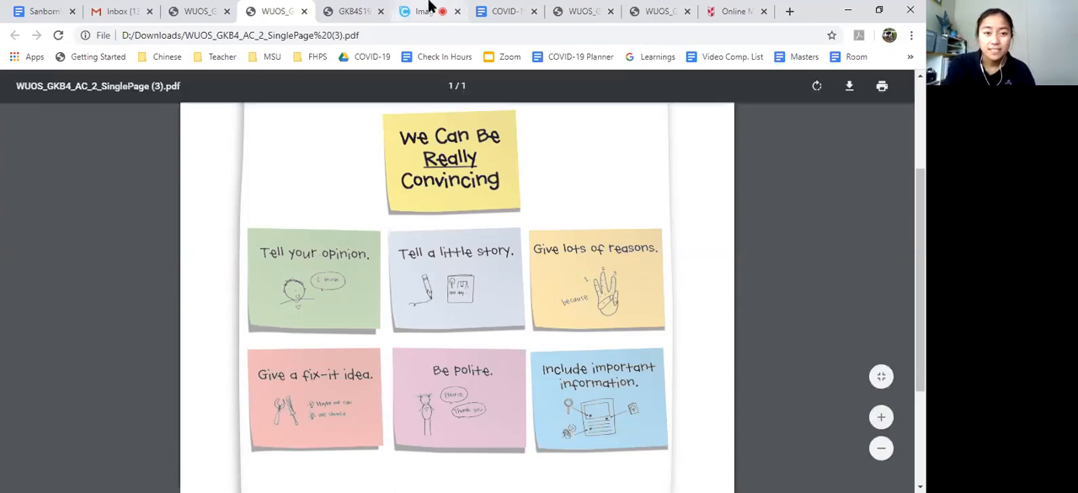
Show the camera feed and handwrite the greeting 'Dear Nabirs,' on the fresh paper.
click(424, 10)
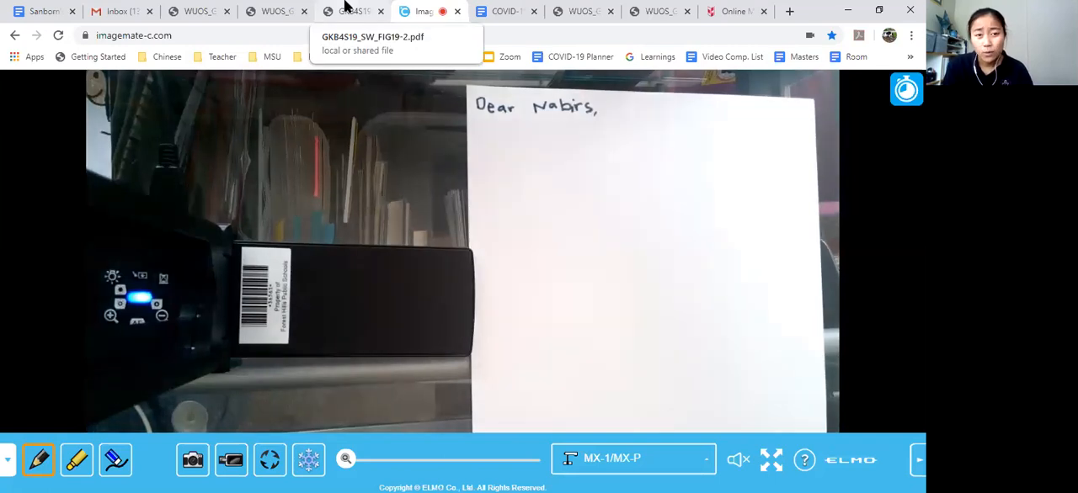
Handwrite 'I think everyone shuld clean up aftr their dog.' under the greeting, checking the chart before and after.
click(367, 11)
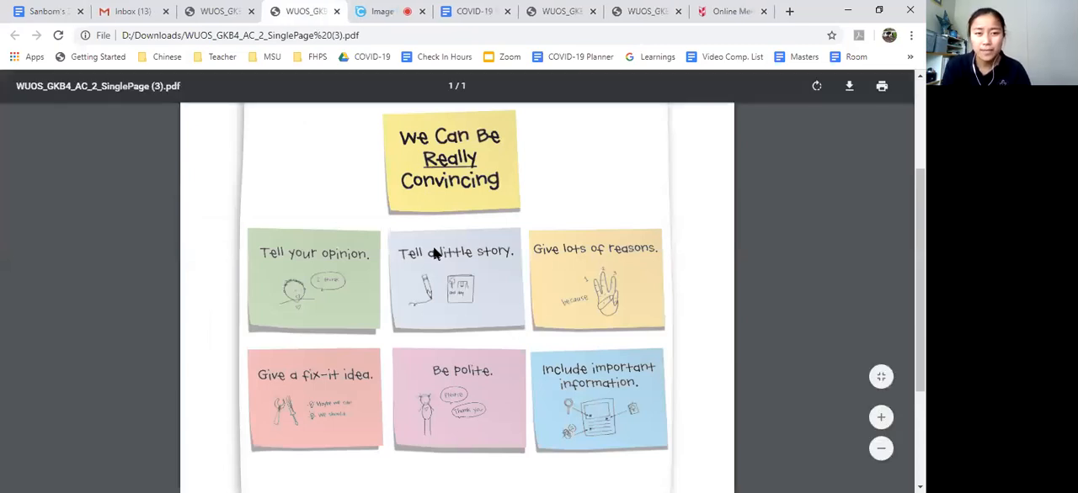
click(381, 10)
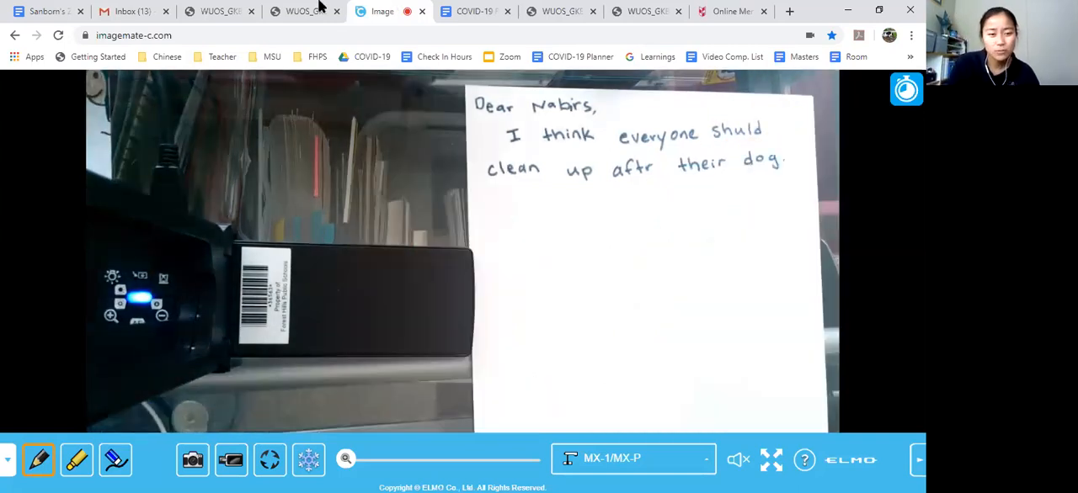
click(303, 12)
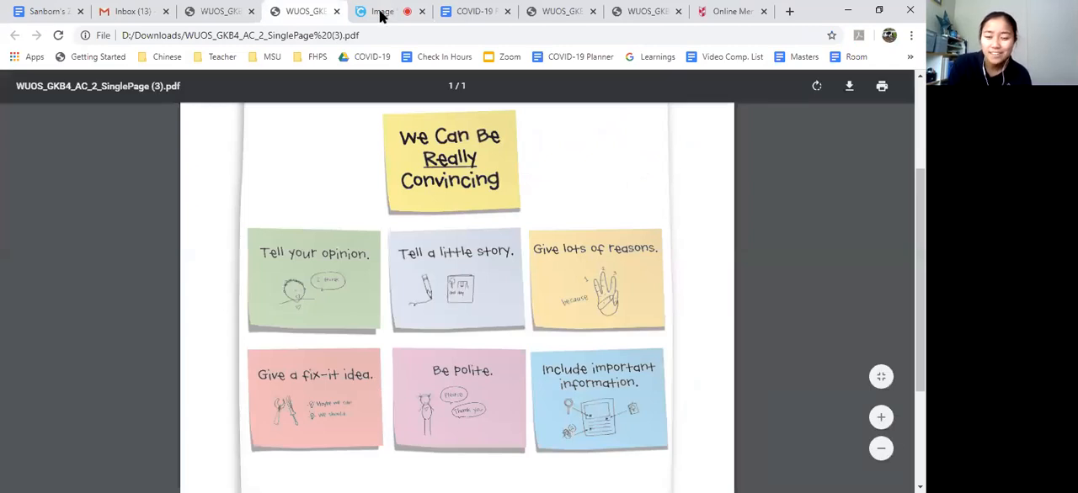
mouse_move(382, 12)
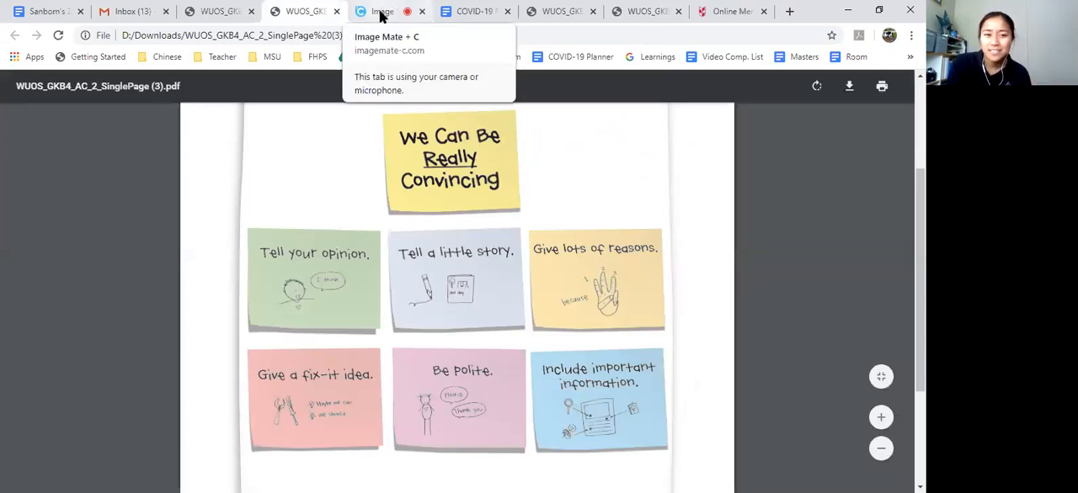
Handwrite the story of a friend stepping in stinky, gross, hard-to-clean dog stuff, then show the chart.
click(381, 12)
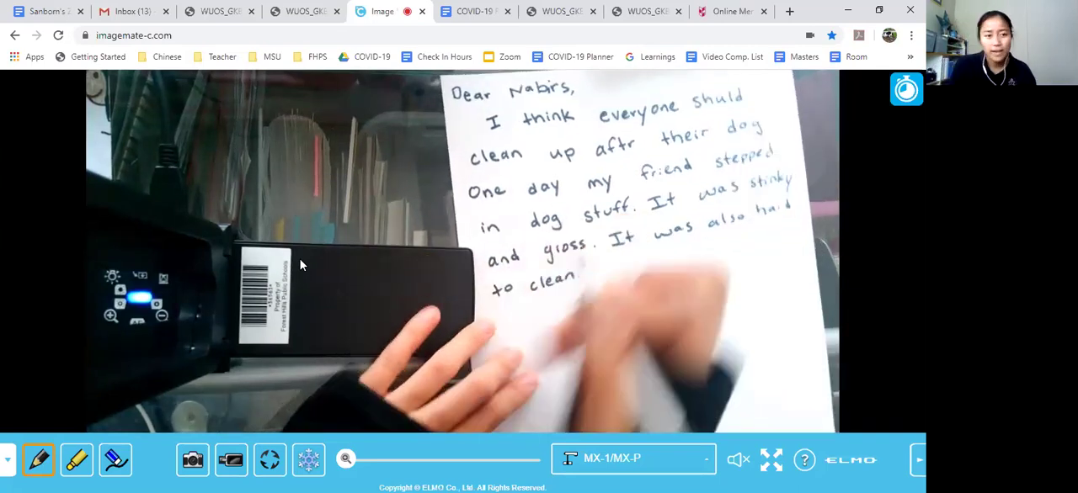
click(303, 14)
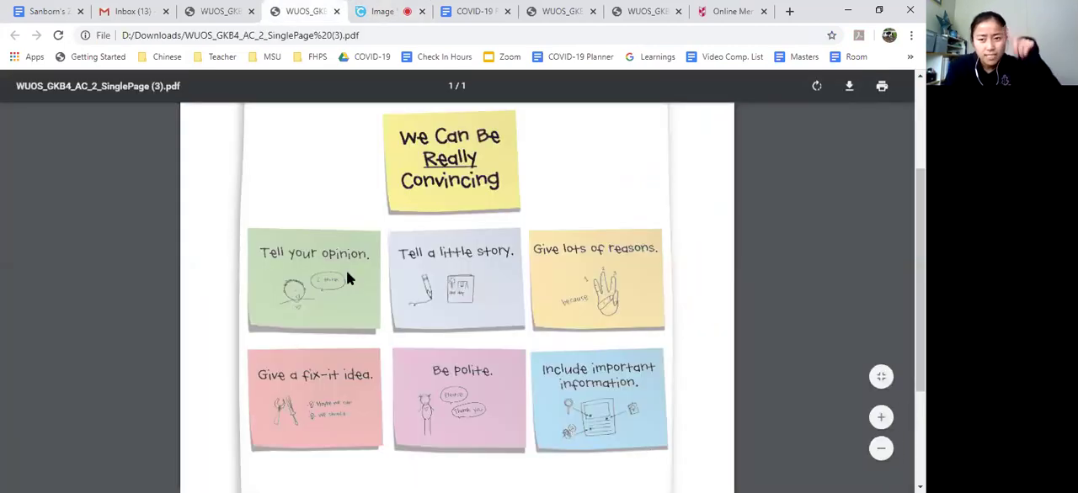
mouse_move(445, 276)
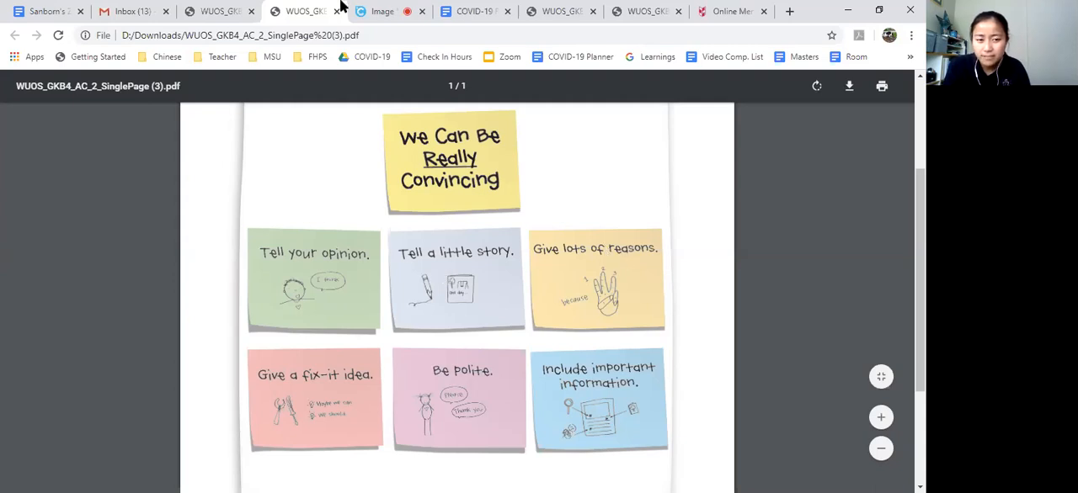
Handwrite 'It made my friend sad.' to close the story, then show the six-tip chart.
click(381, 10)
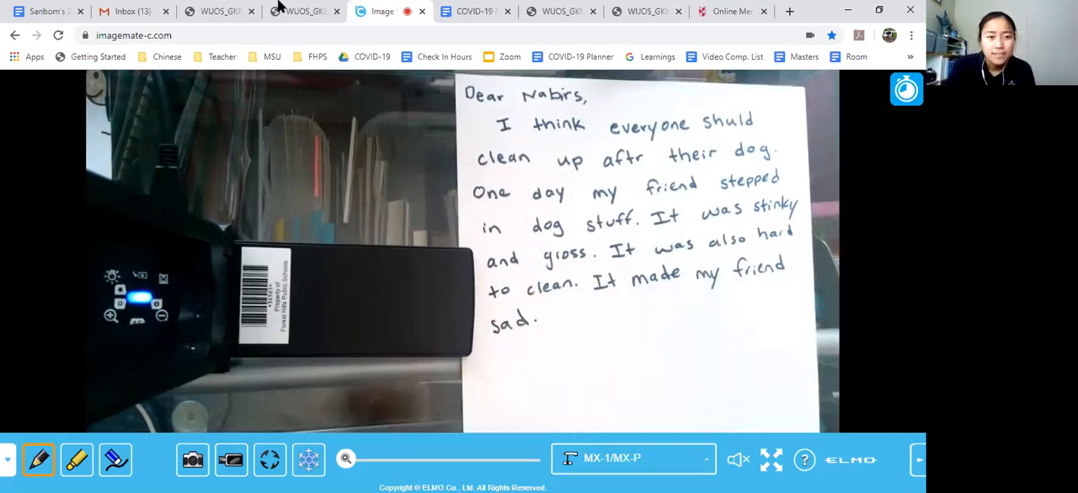
click(312, 14)
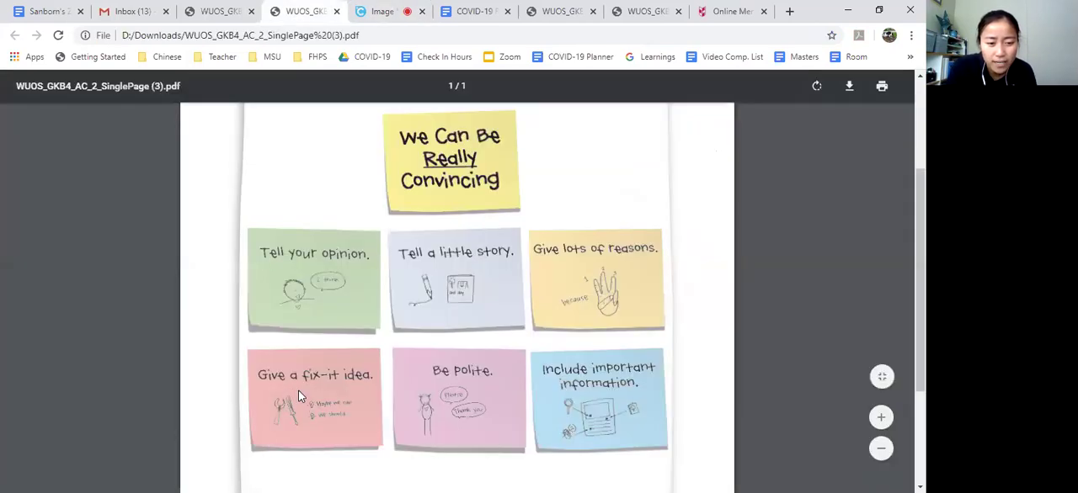
mouse_move(367, 8)
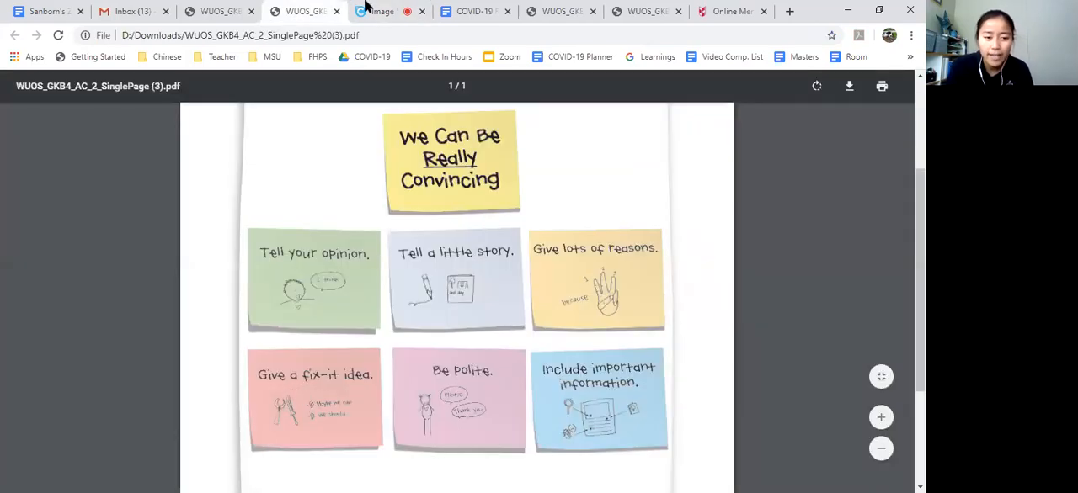
Handwrite the fix-it idea that everyone using trash bags will fix the problem, then show the chart.
click(387, 10)
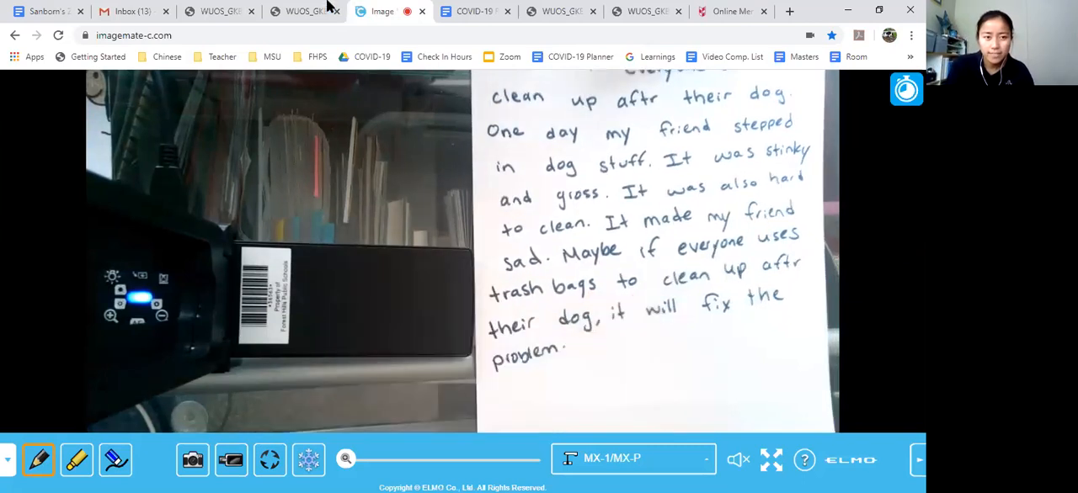
click(316, 12)
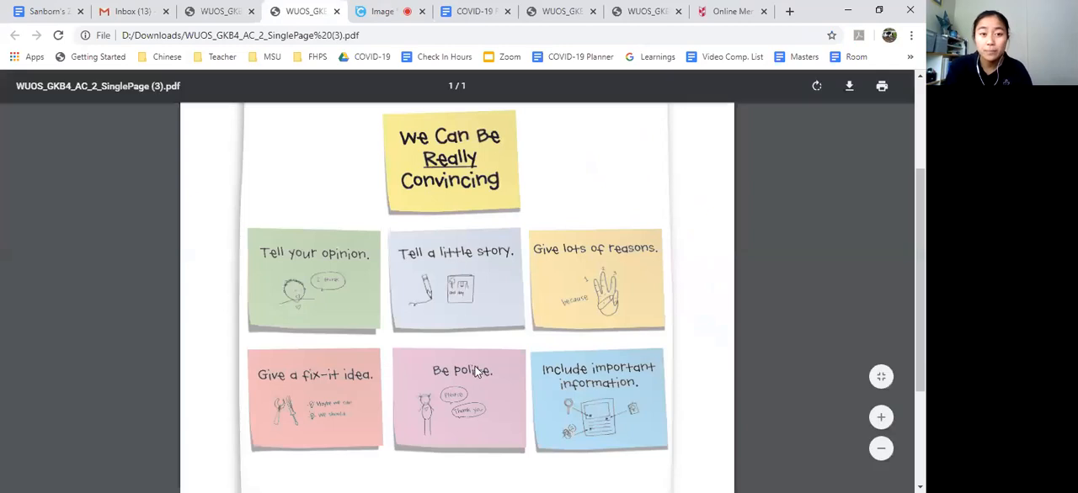
Handwrite the polite request 'Please clean up!' in the letter, then show the chart.
click(374, 10)
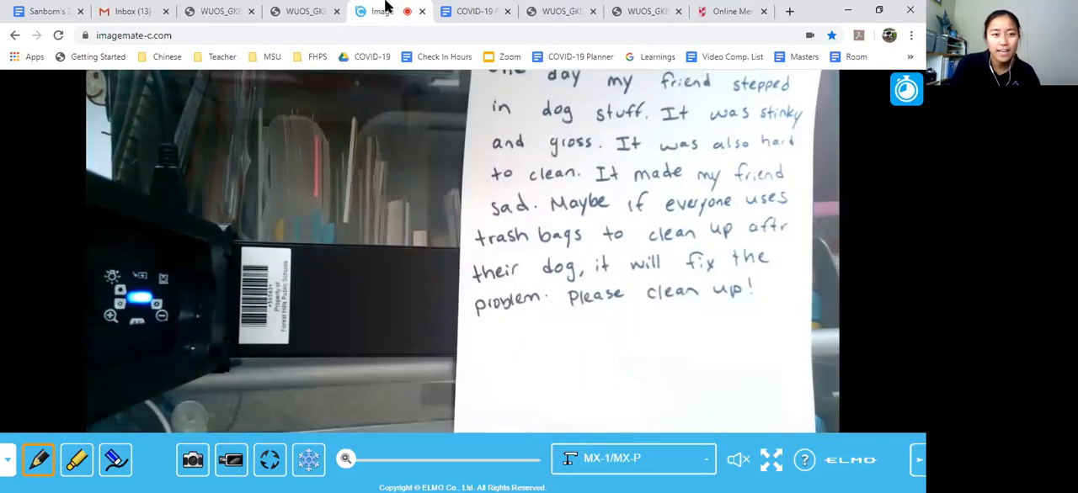
click(312, 10)
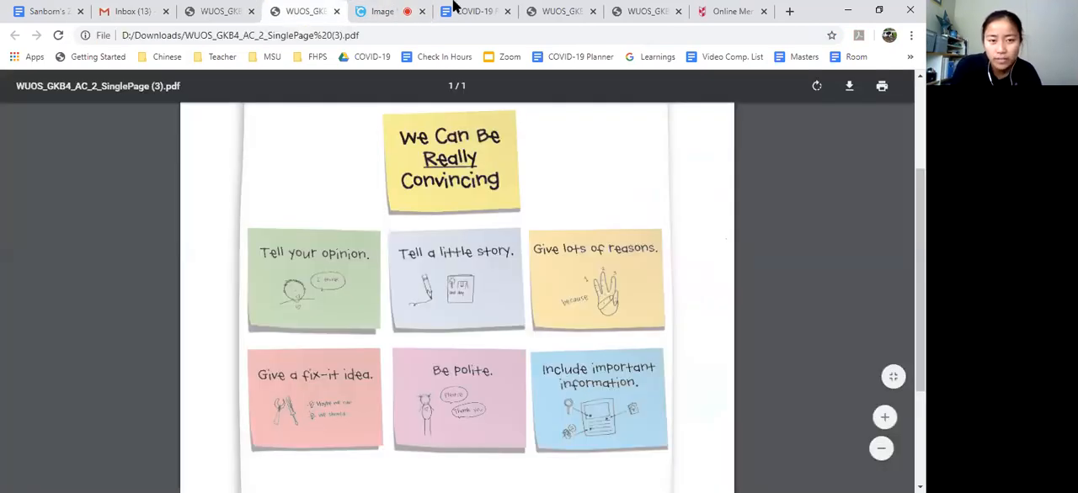
Handwrite that bags are by the side of the building with the green sign, then show the chart.
click(379, 10)
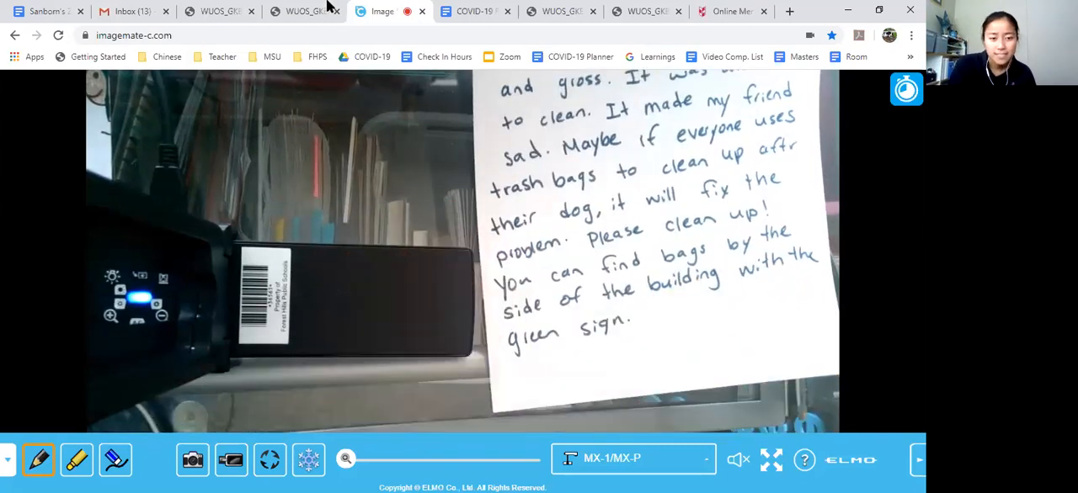
click(303, 10)
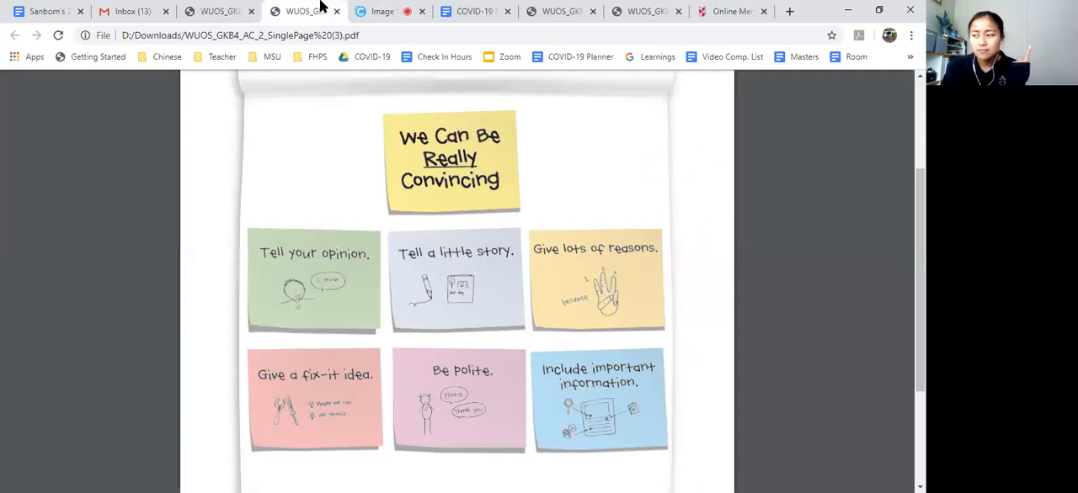
click(379, 10)
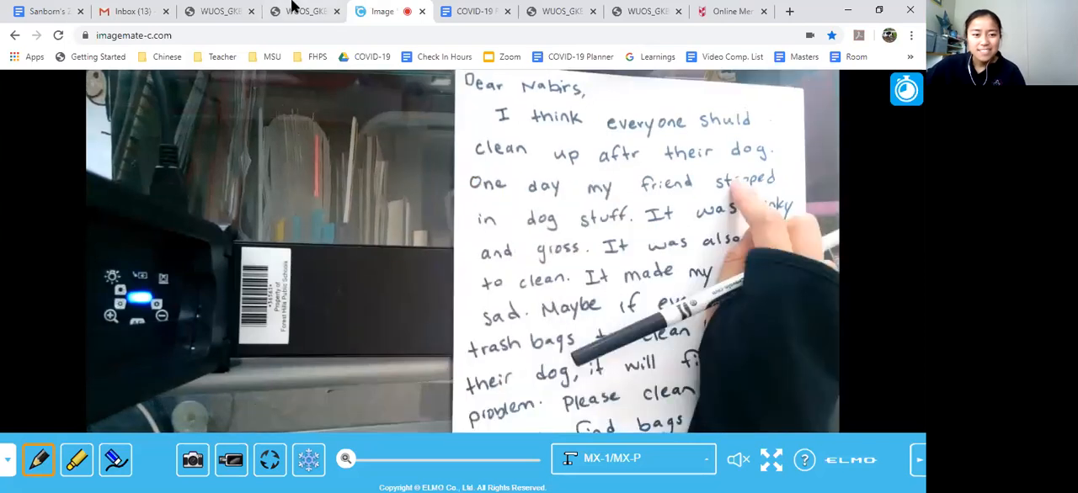
click(303, 10)
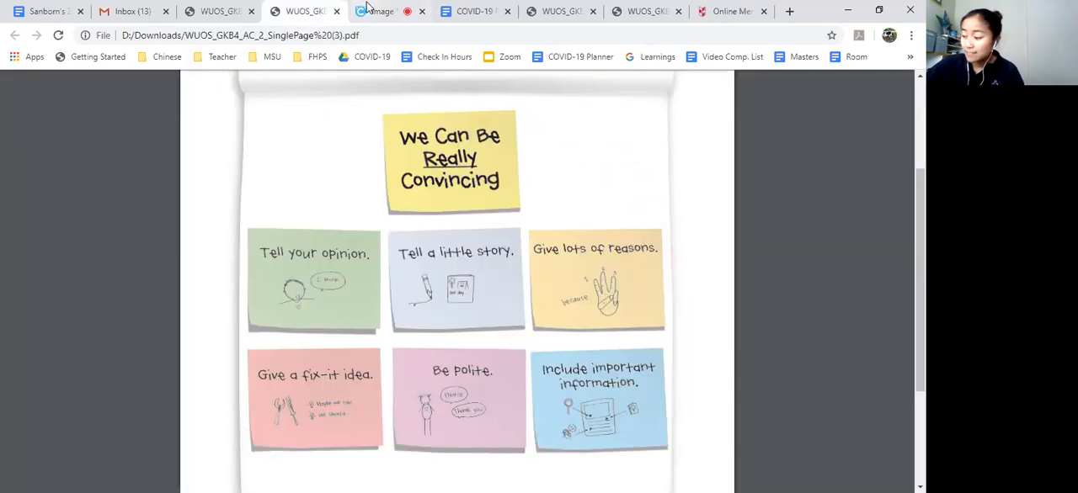
click(380, 10)
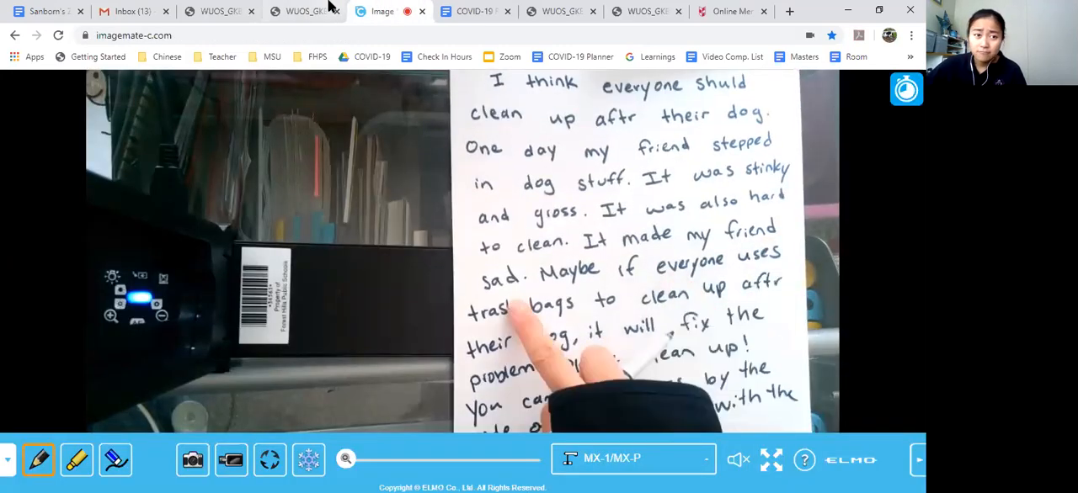
click(303, 10)
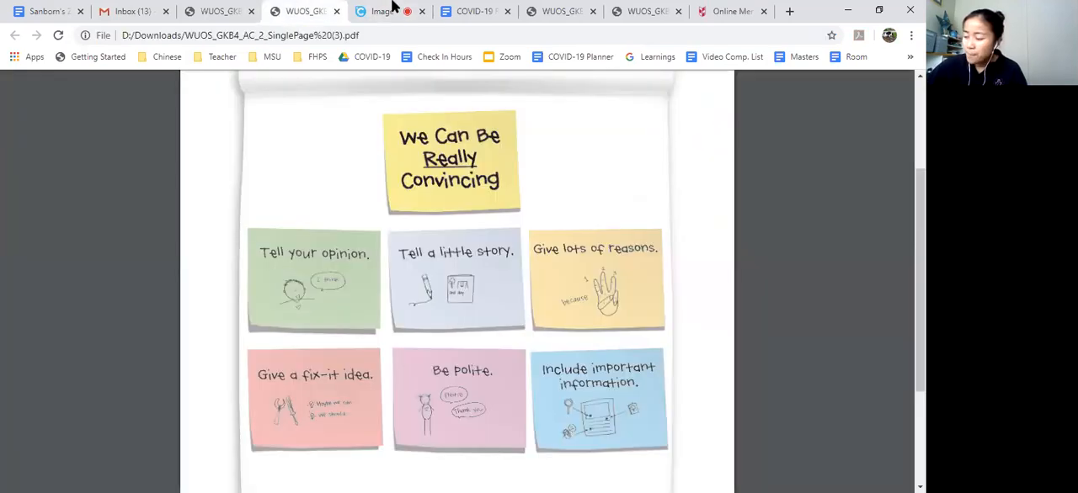
click(379, 10)
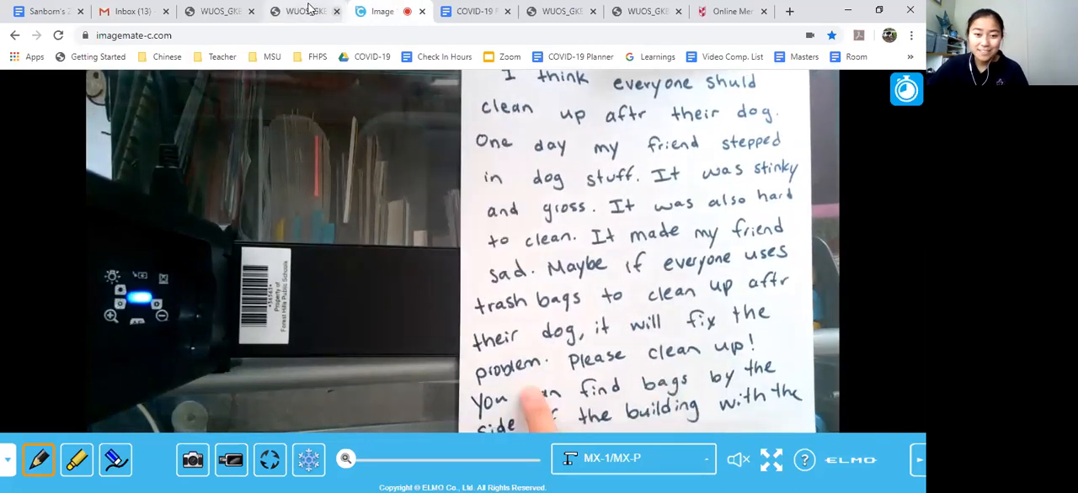
click(303, 10)
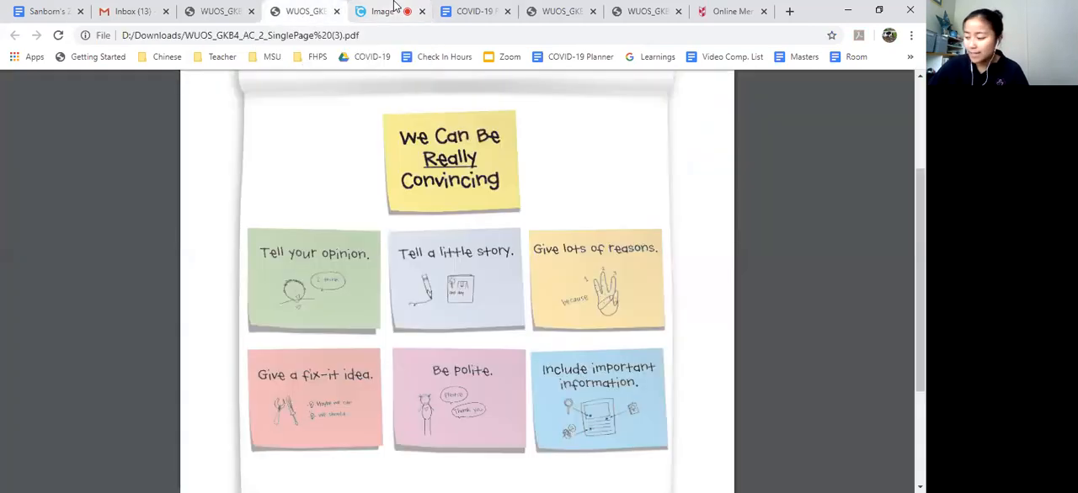
click(377, 10)
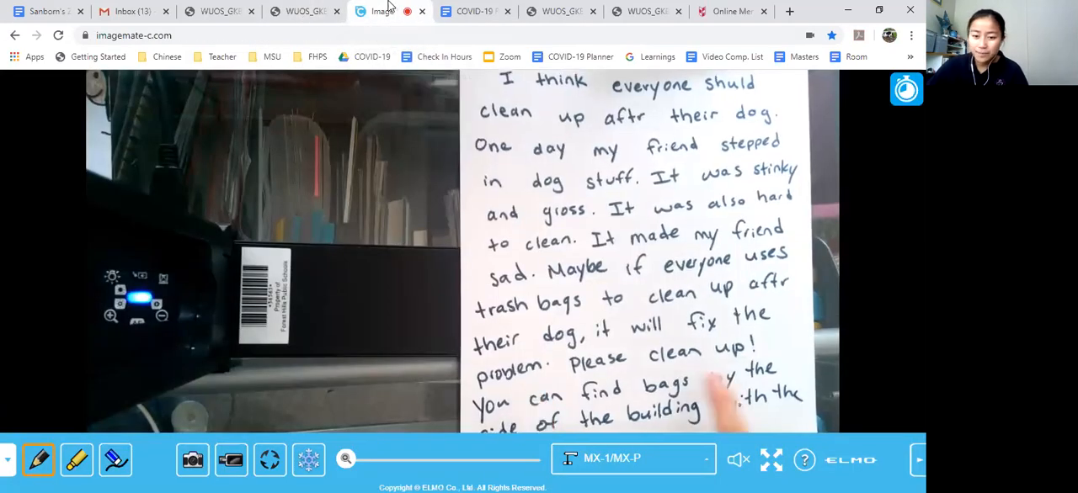
click(304, 10)
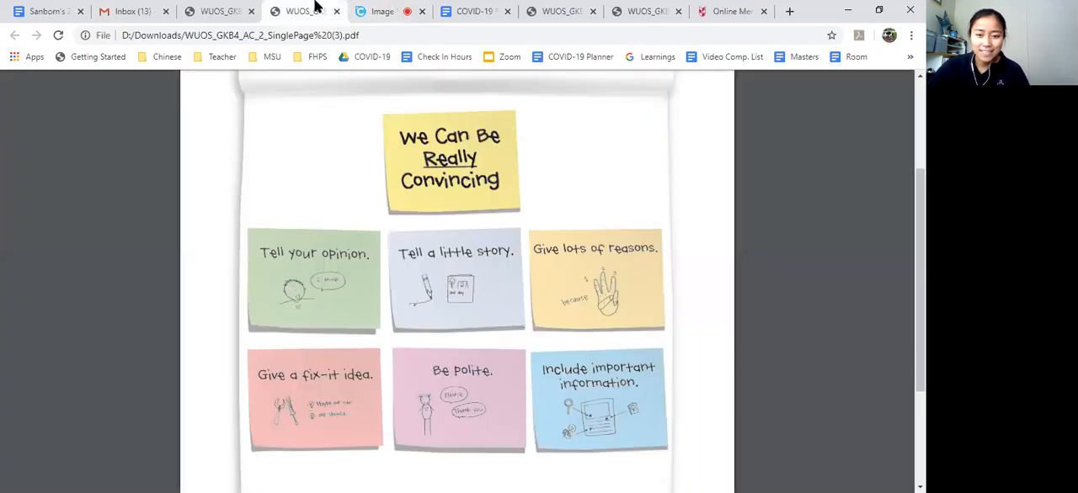
click(391, 10)
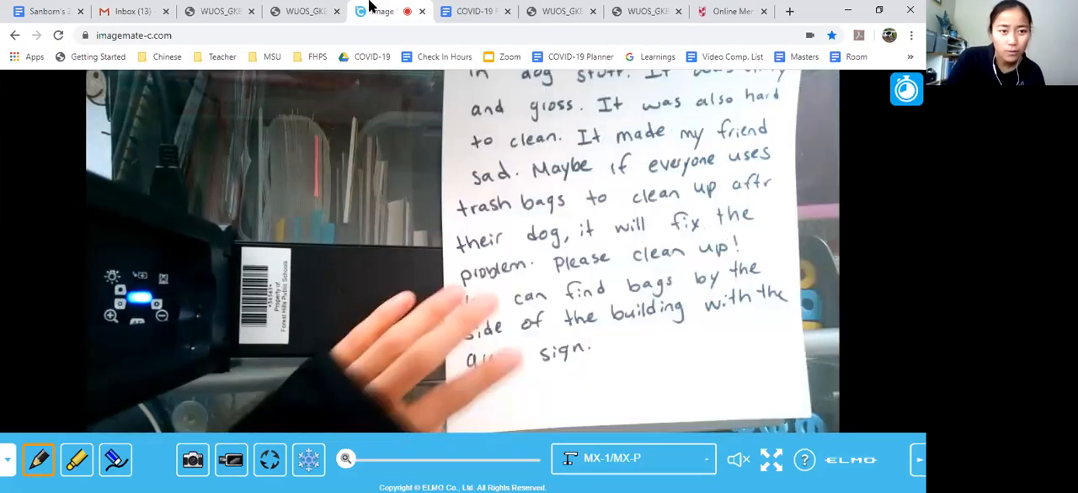
click(312, 10)
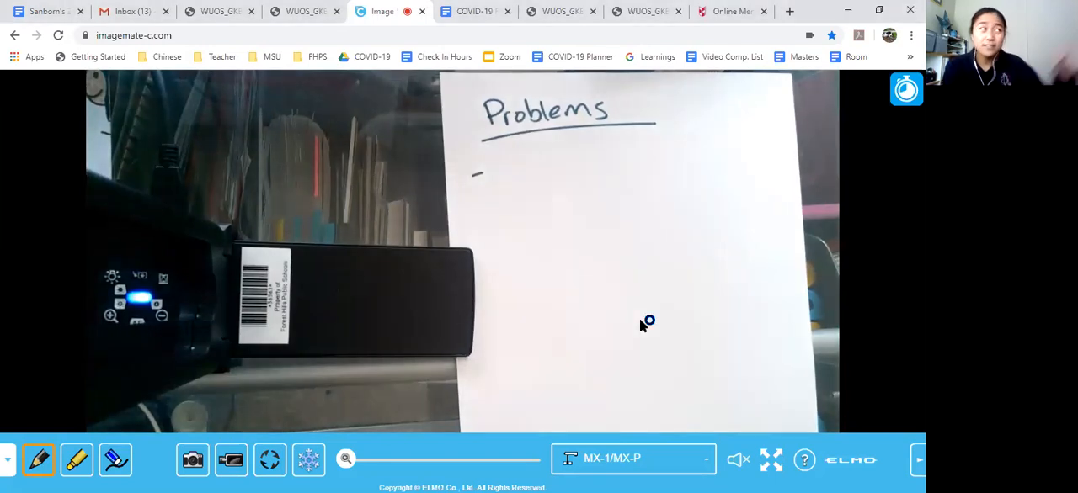
mouse_move(644, 327)
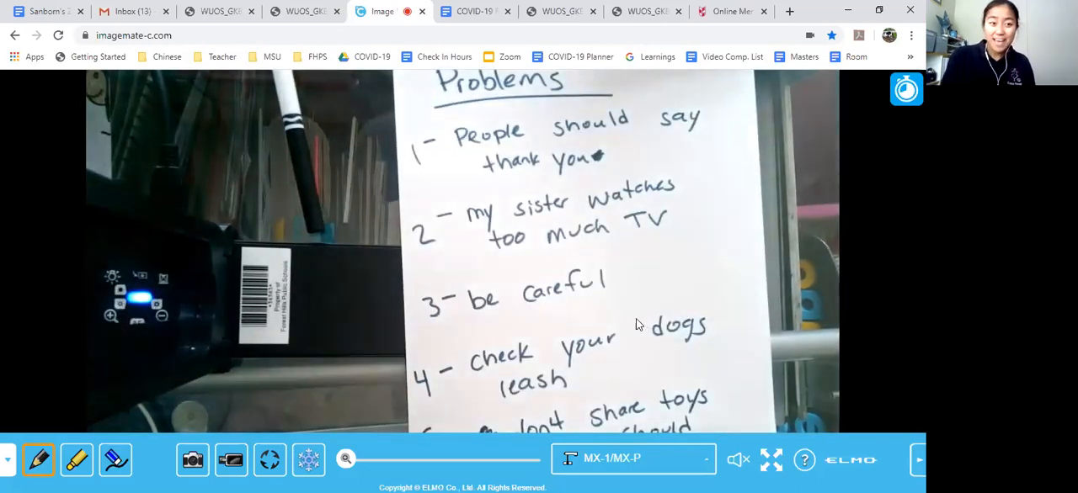
Switch from the camera's Problems list to the 'Writers write to make the world better' PDF page.
click(216, 10)
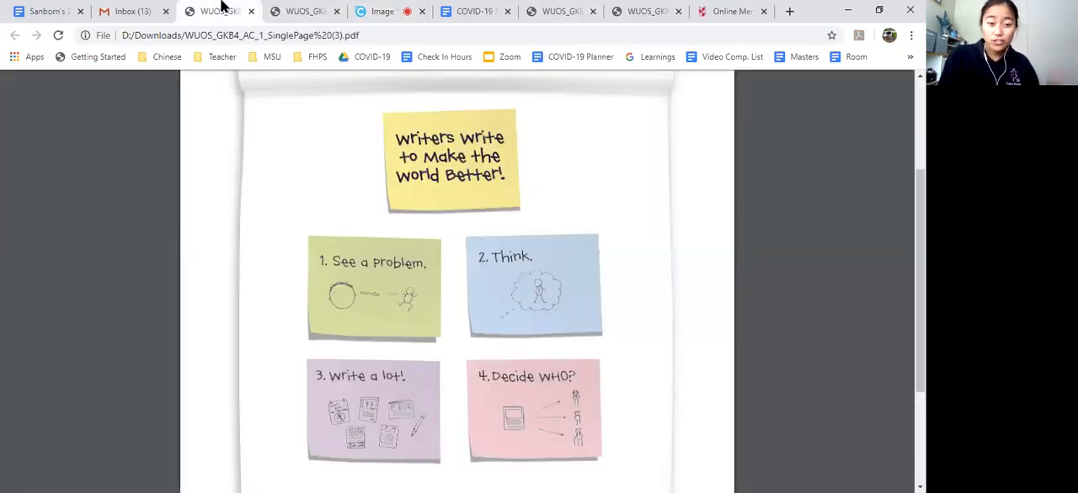